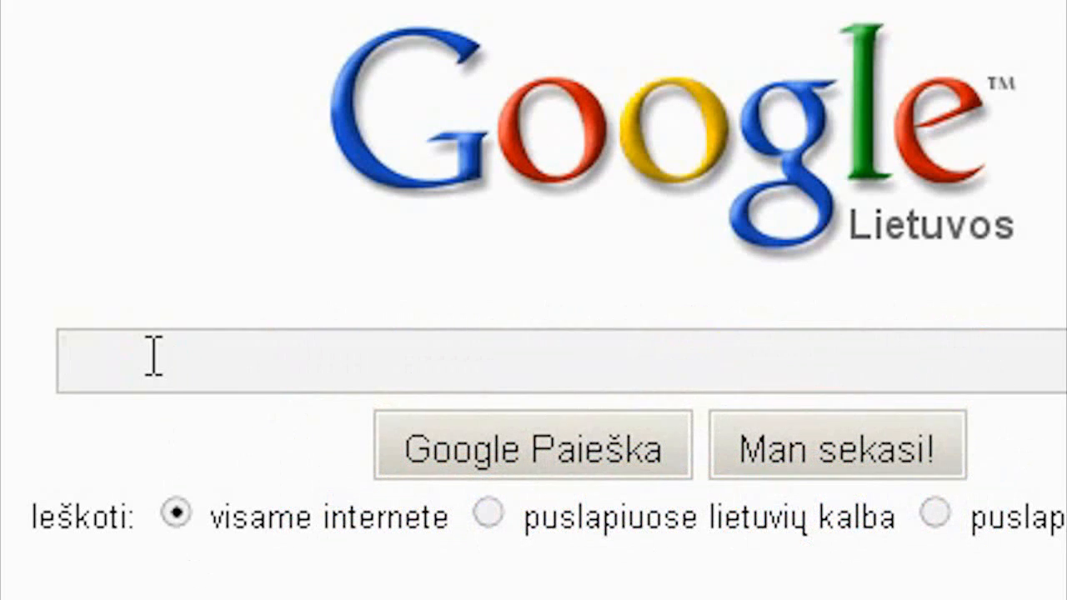
# - Search Google for 'base 02 font' and scan the returned font-site results
pyautogui.write('basel02 font')
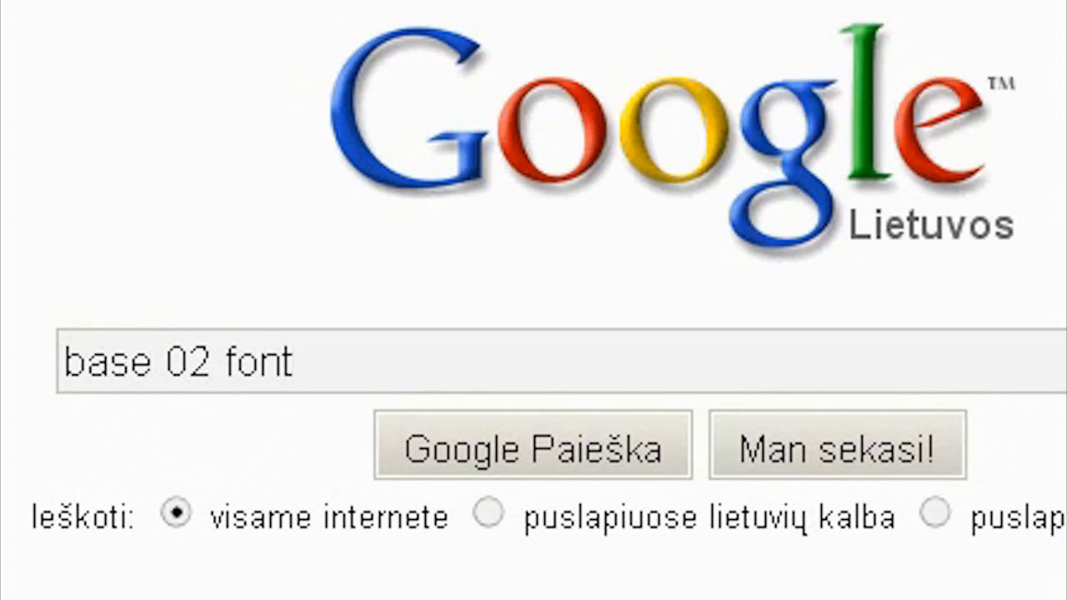
pyautogui.click(532, 444)
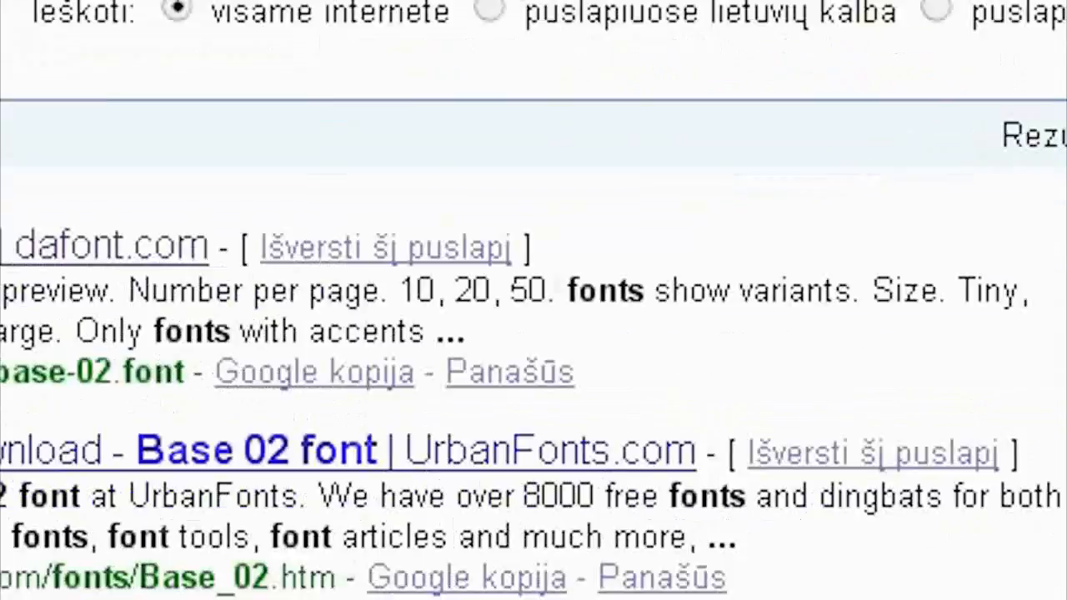
pyautogui.scroll(3)
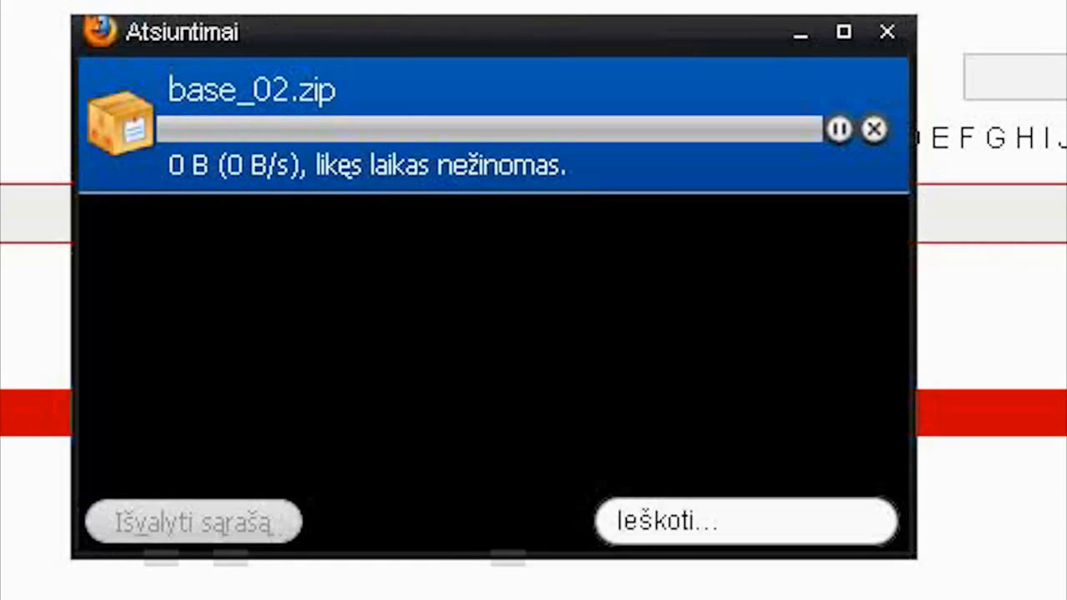
# - Download the base_02.zip font archive from the font site
pyautogui.click(887, 31)
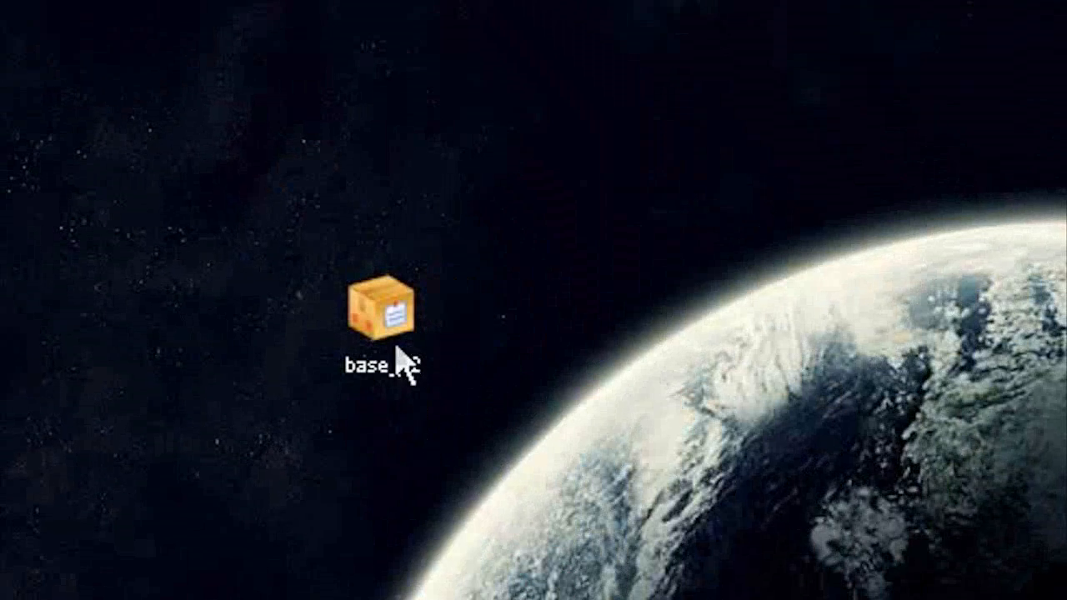
# - Open the downloaded base_02 zip archive from the desktop
pyautogui.doubleClick(376, 315)
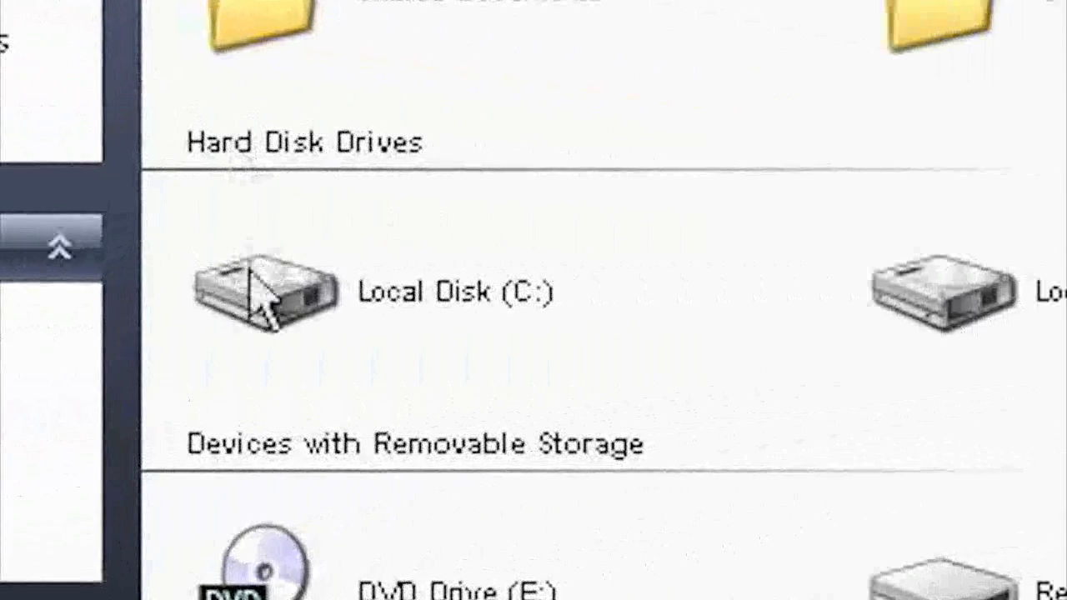
# - Install Base 02 into C:\Windows\Fonts and acknowledge it is already installed
pyautogui.doubleClick(265, 290)
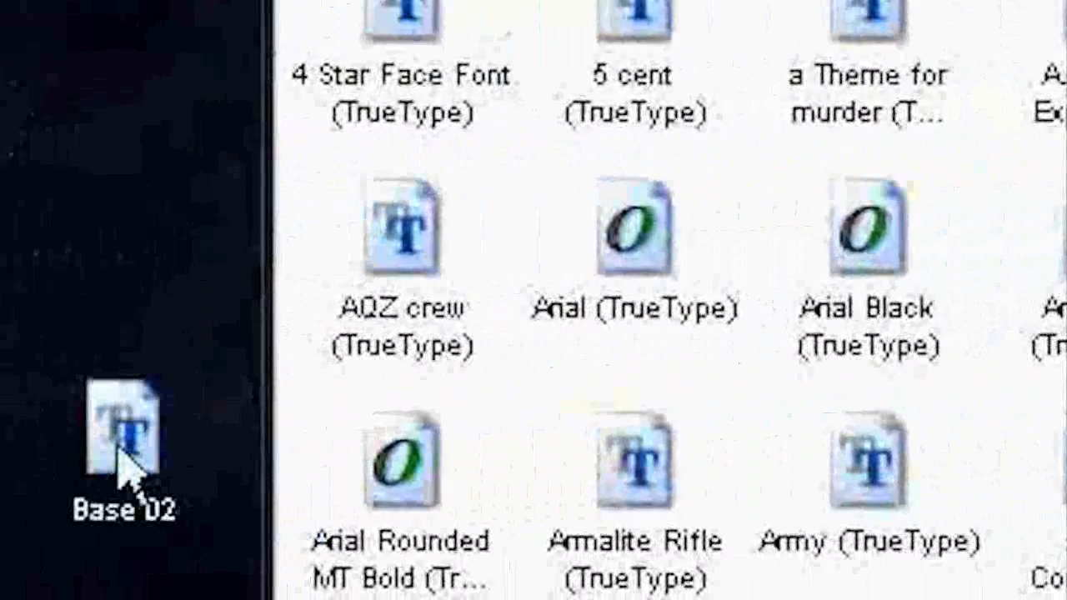
pyautogui.doubleClick(125, 441)
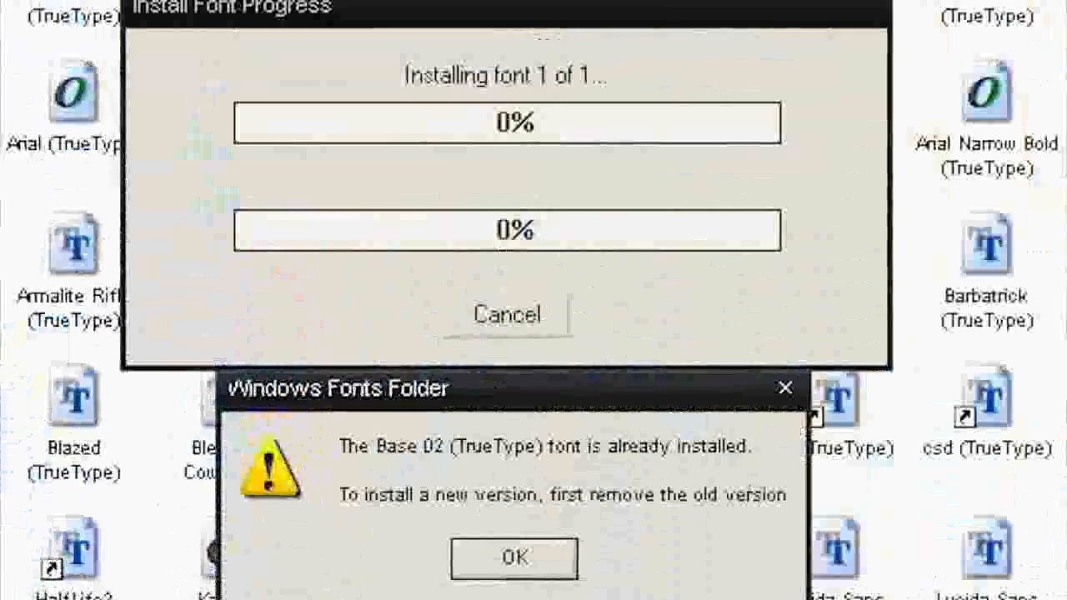
pyautogui.click(513, 556)
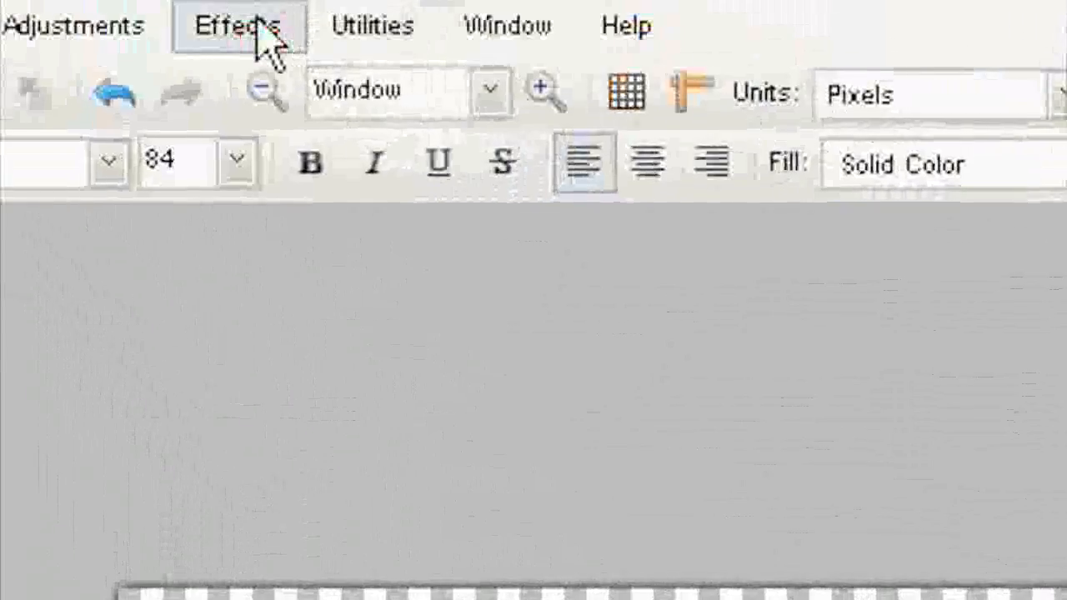
# - Align the text to Middle Center of the canvas via Effects > Align Object
pyautogui.click(237, 25)
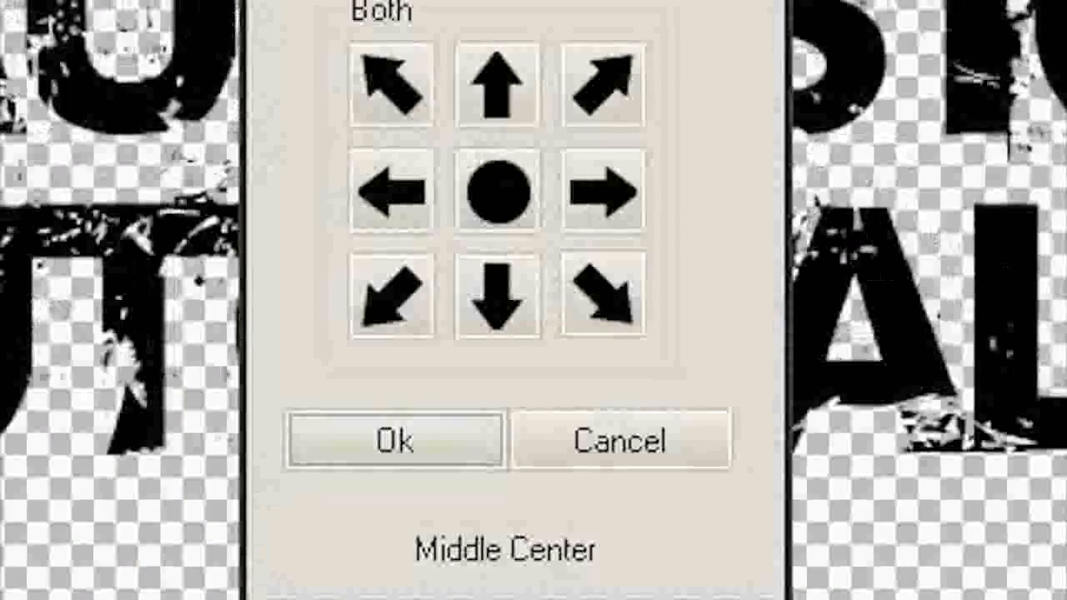
pyautogui.click(393, 440)
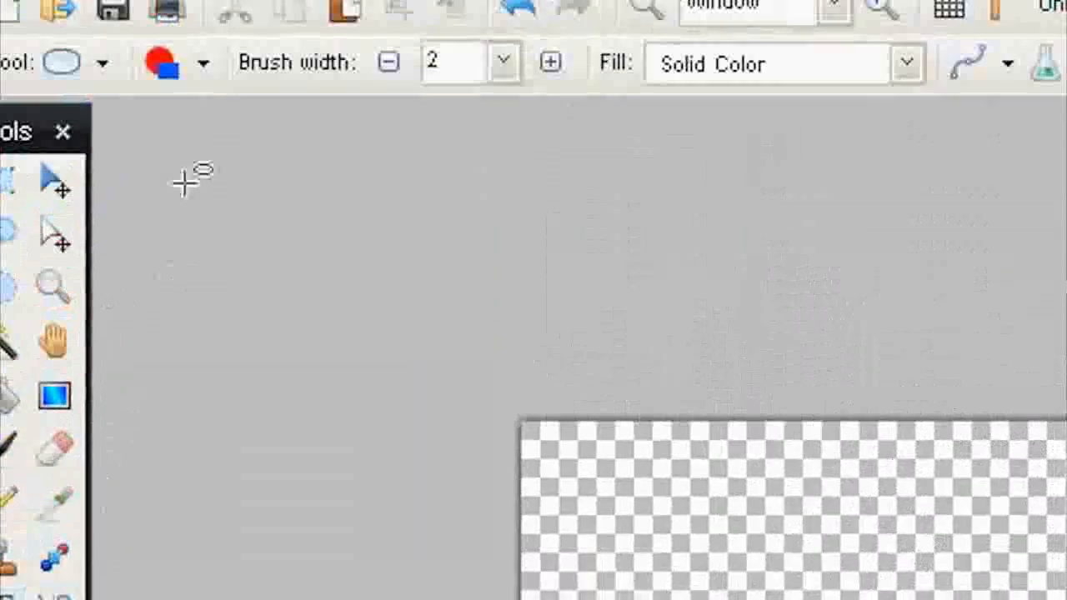
# - Set the Ellipse tool to Draw Filled Shape with solid red colour
pyautogui.click(203, 64)
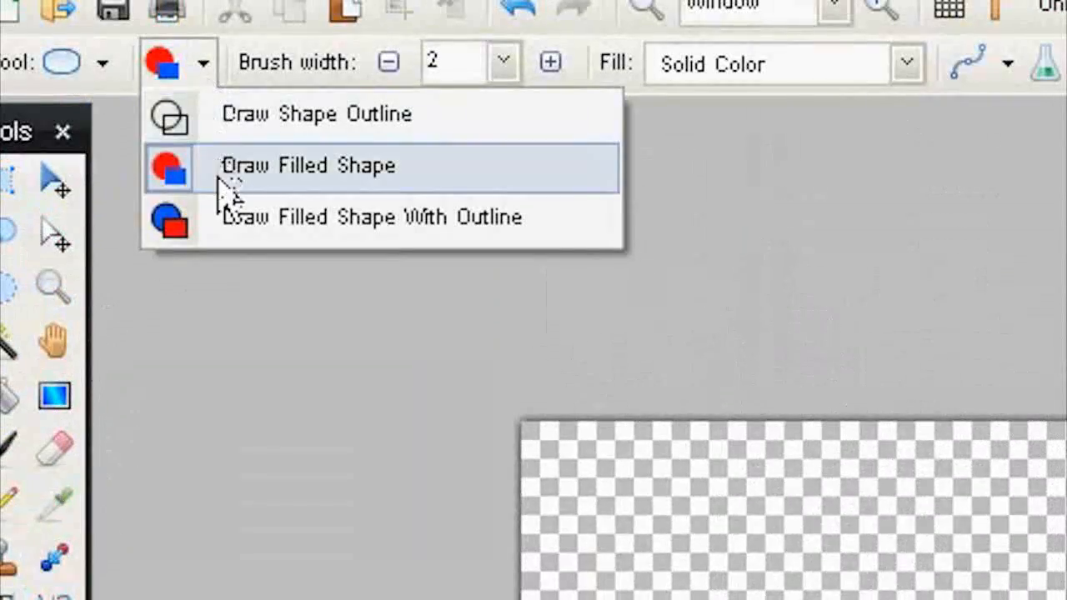
pyautogui.click(290, 34)
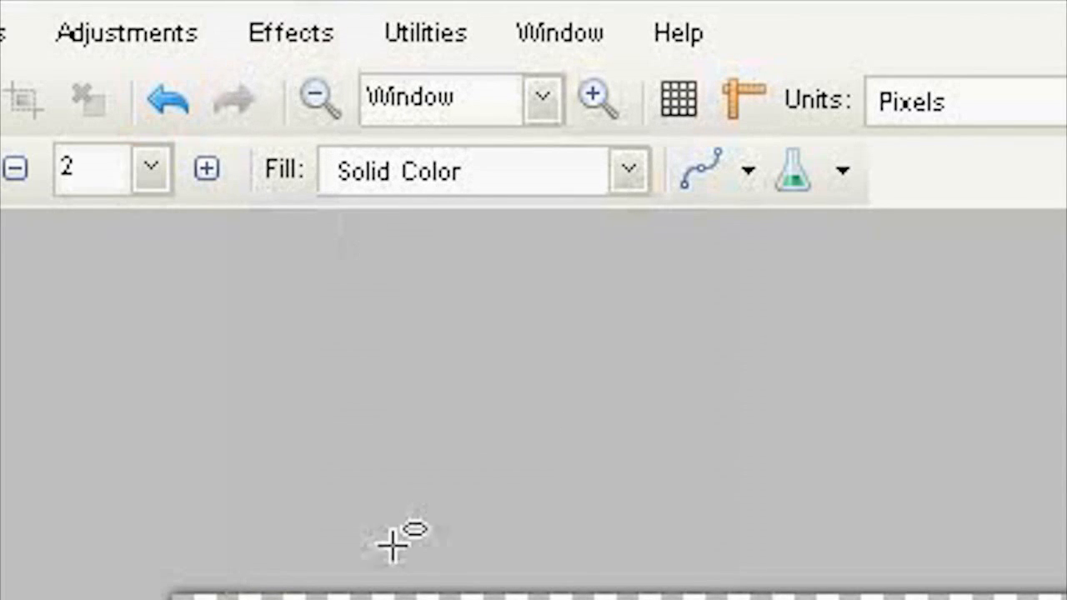
# - Apply a Drop Ripple distortion with default settings to the red fill
pyautogui.click(290, 34)
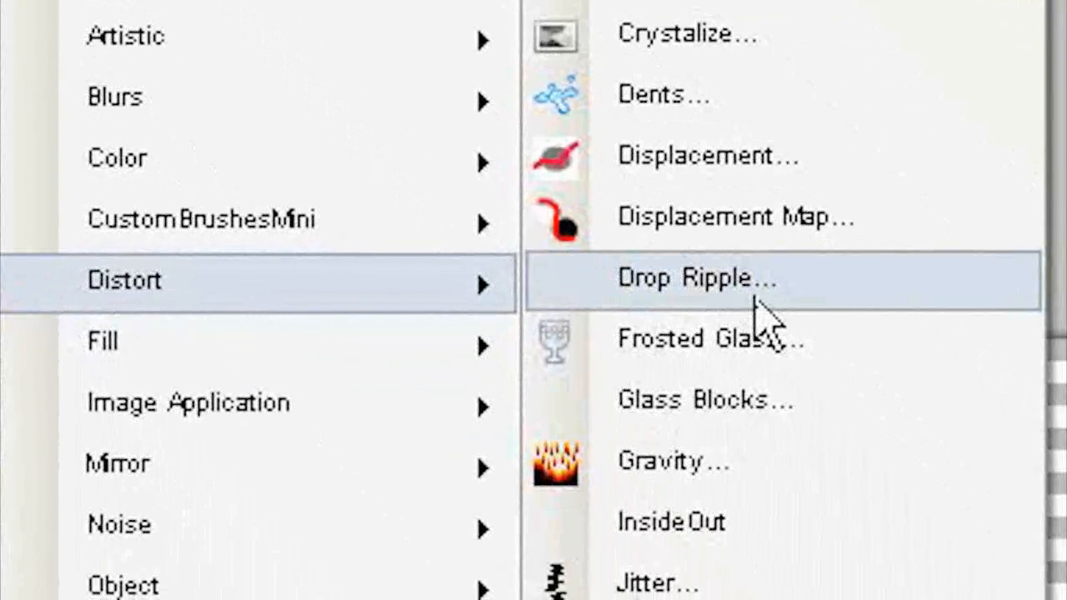
pyautogui.click(691, 277)
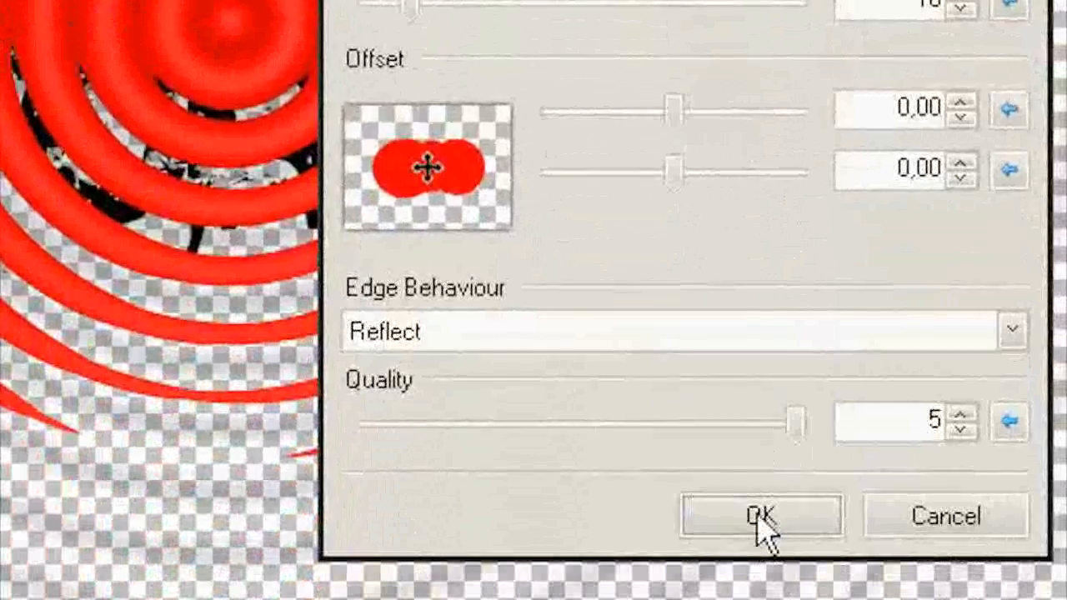
pyautogui.click(760, 515)
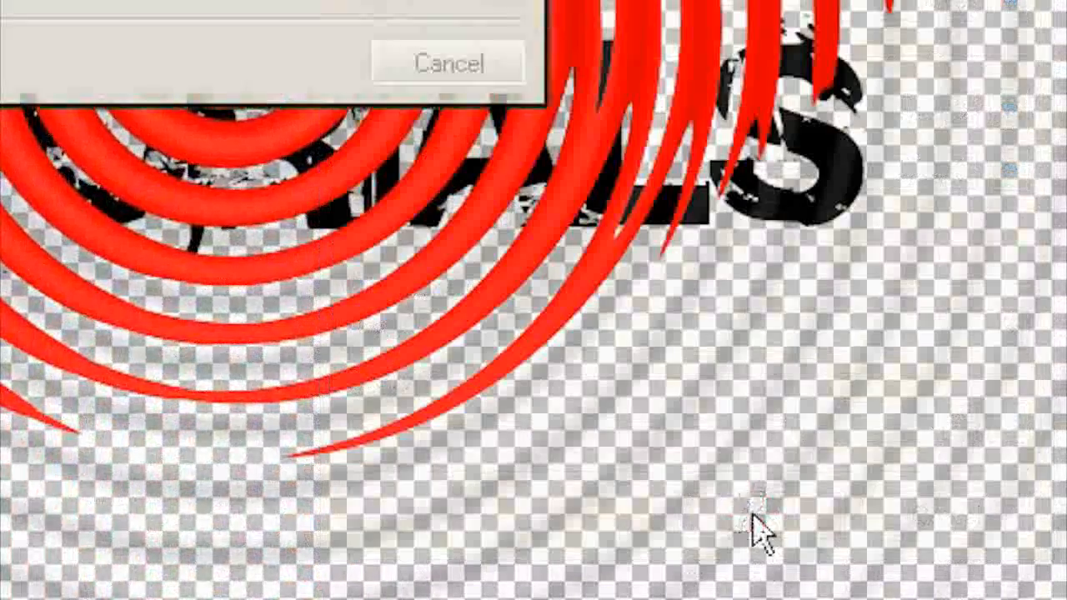
pyautogui.click(275, 37)
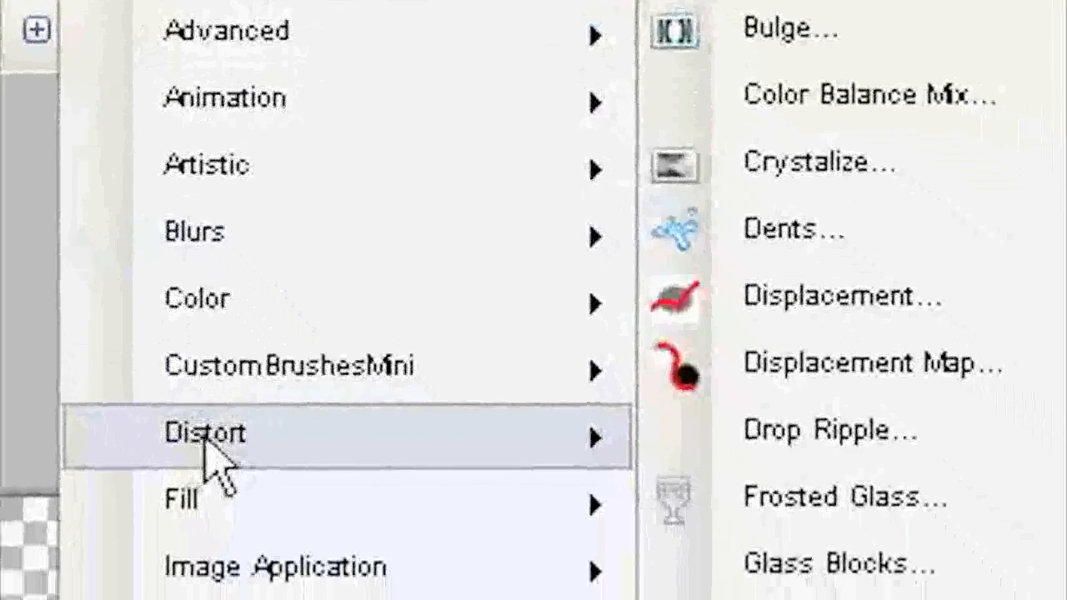
# - Apply Dents with Scale 200 and Tension raised to about 14.25
pyautogui.click(793, 227)
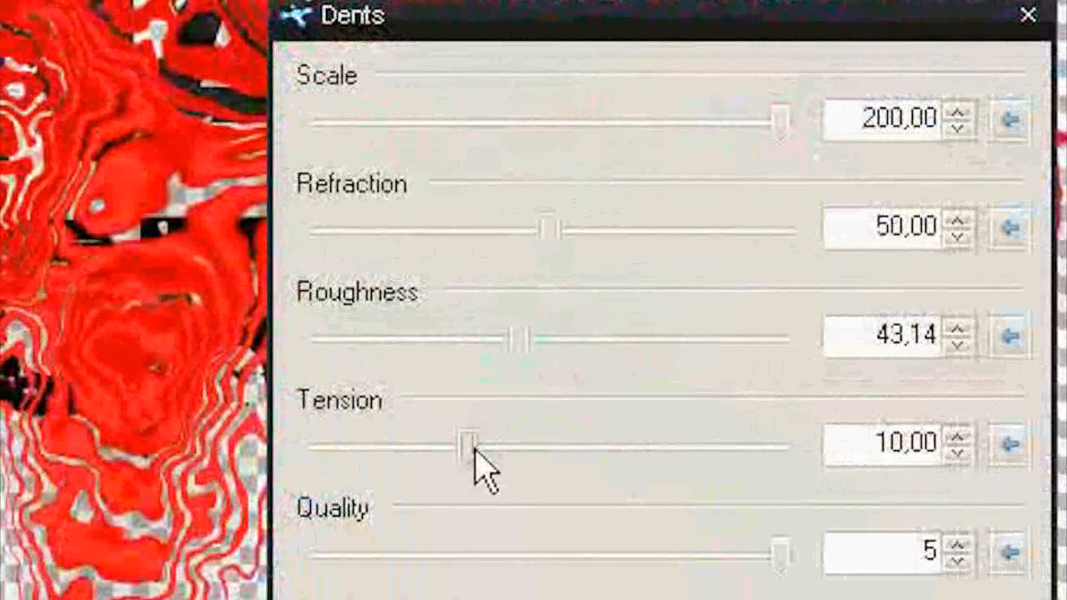
pyautogui.moveTo(468, 442); pyautogui.dragTo(552, 441)
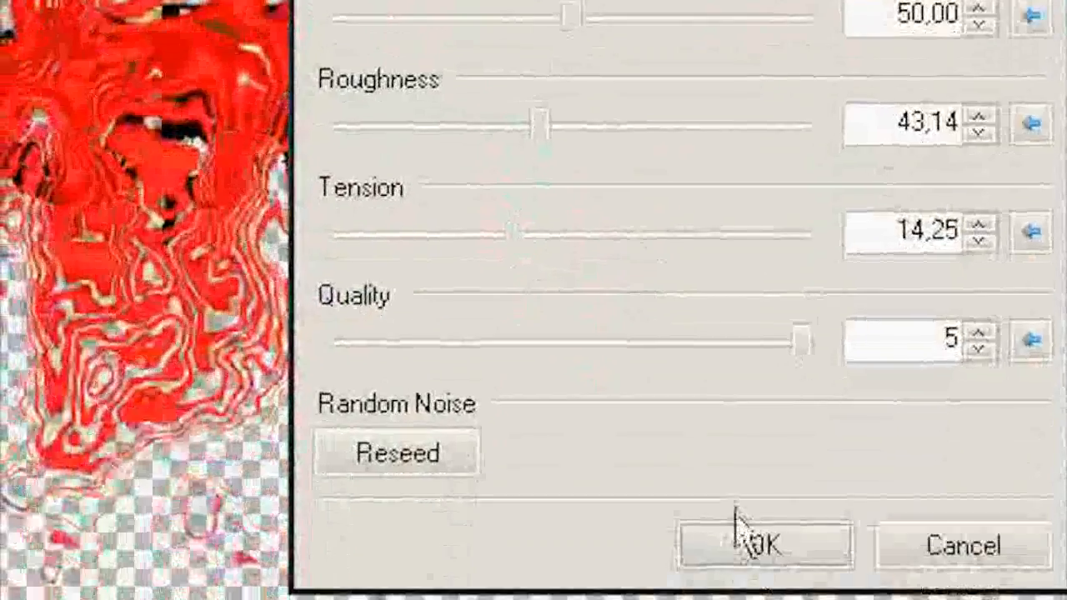
pyautogui.click(763, 544)
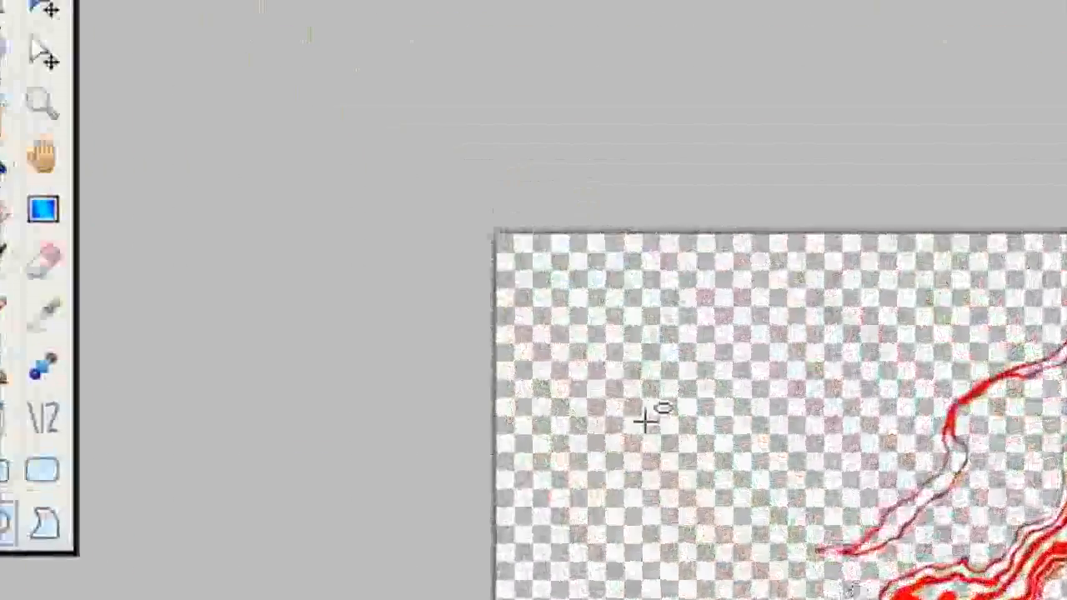
pyautogui.moveTo(36, 203)
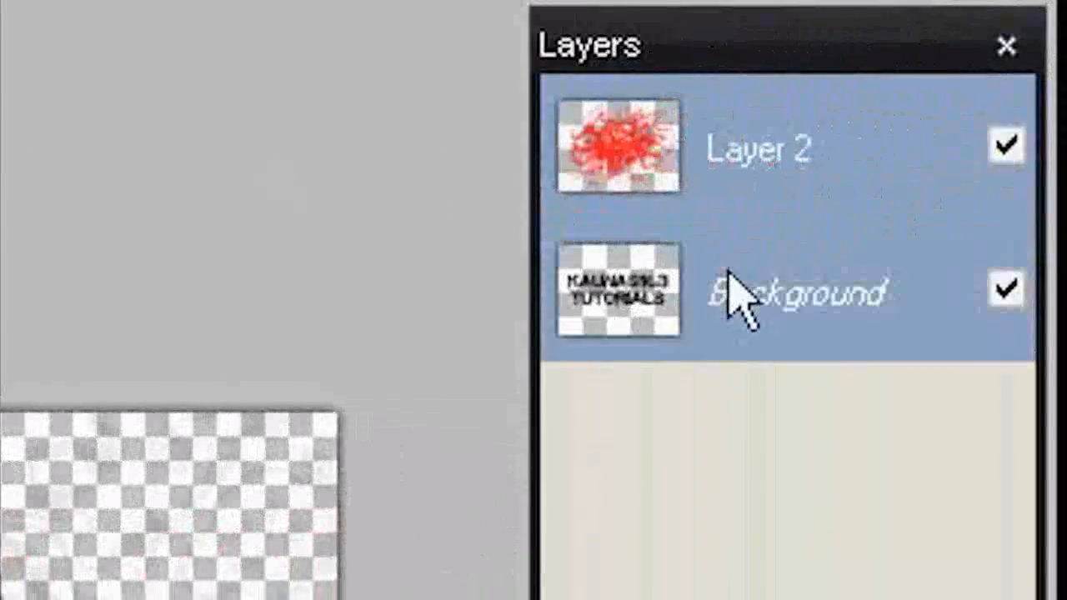
# - Magic-wand the letters on the Background layer and cut the texture outside them on Layer 2
pyautogui.click(797, 292)
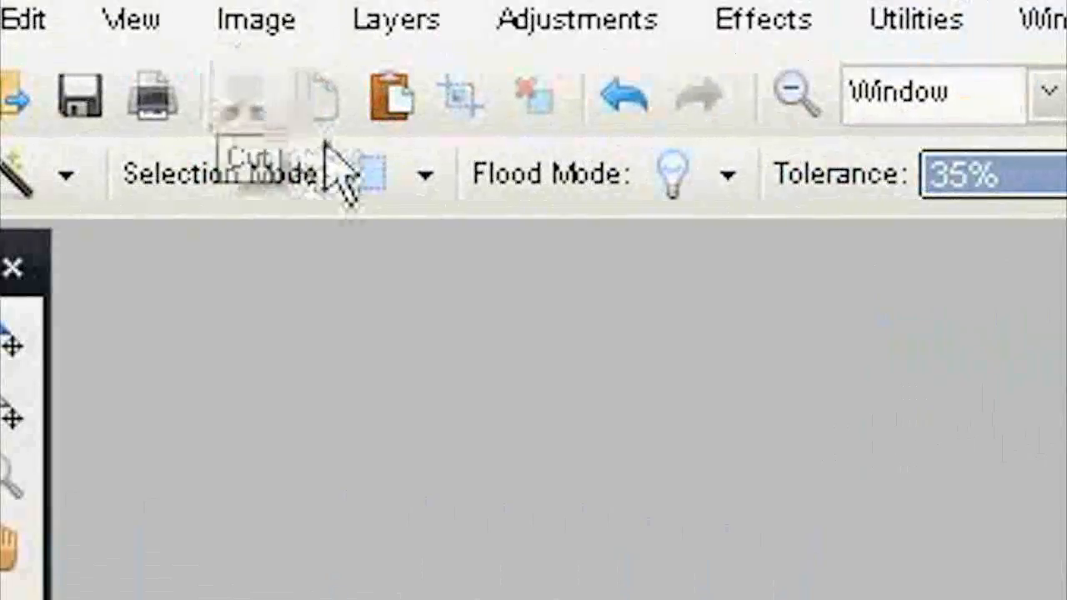
pyautogui.click(575, 20)
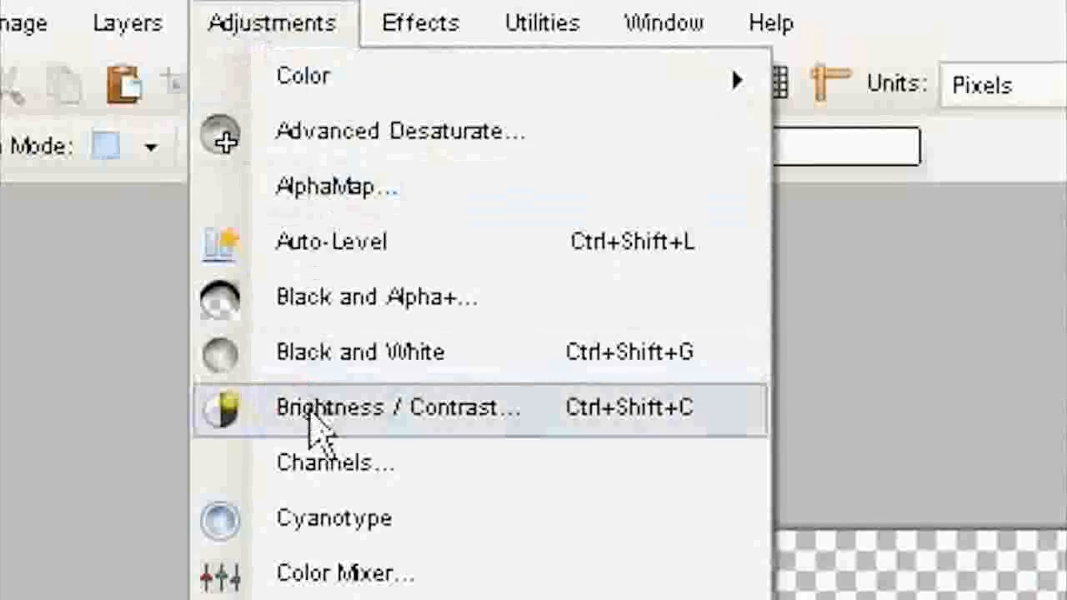
# - Set Brightness -17 and Contrast 43 on the red lettering
pyautogui.click(400, 407)
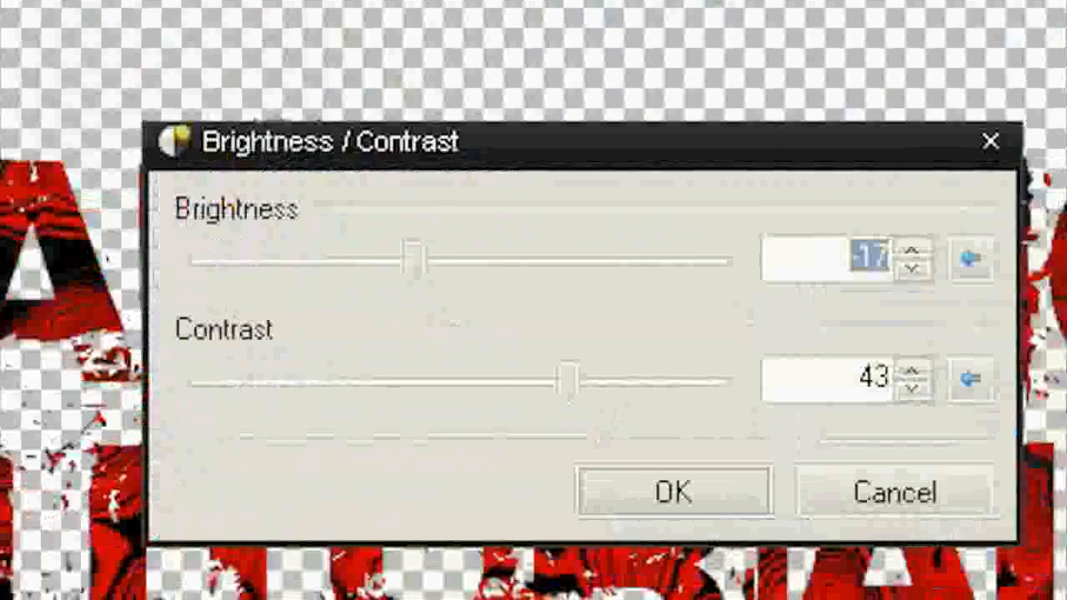
pyautogui.click(673, 490)
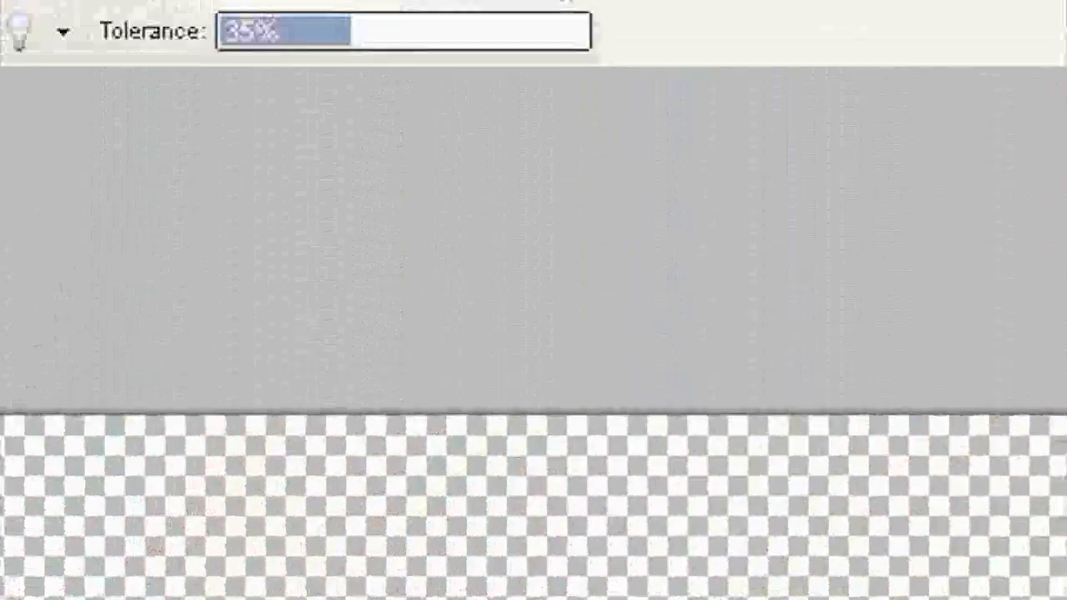
pyautogui.click(154, 23)
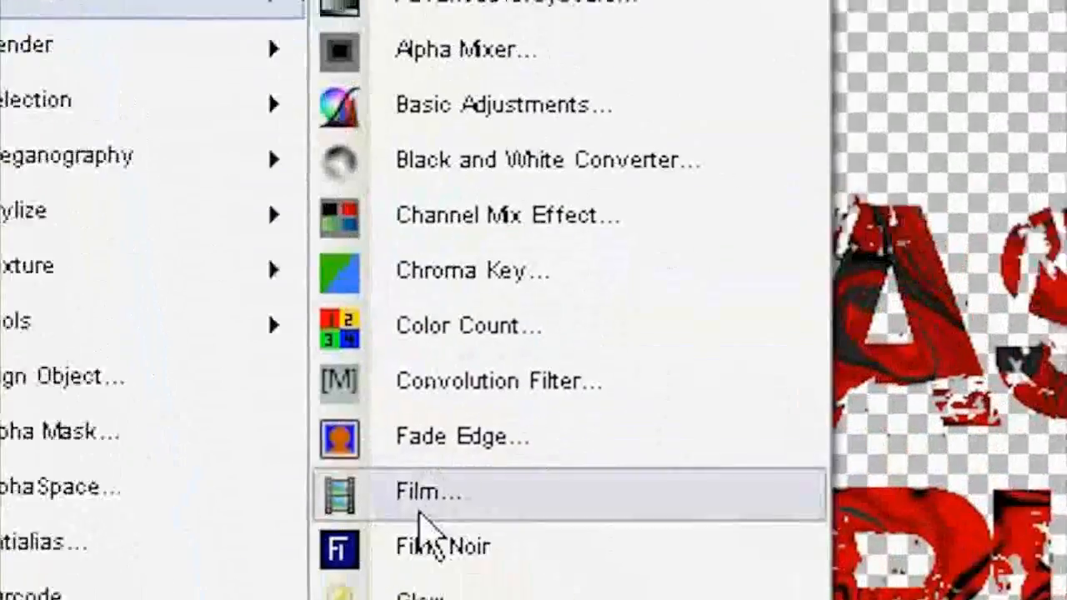
# - Apply a Glow of radius 1, brightness -100 and contrast 100 to the lettering
pyautogui.click(420, 591)
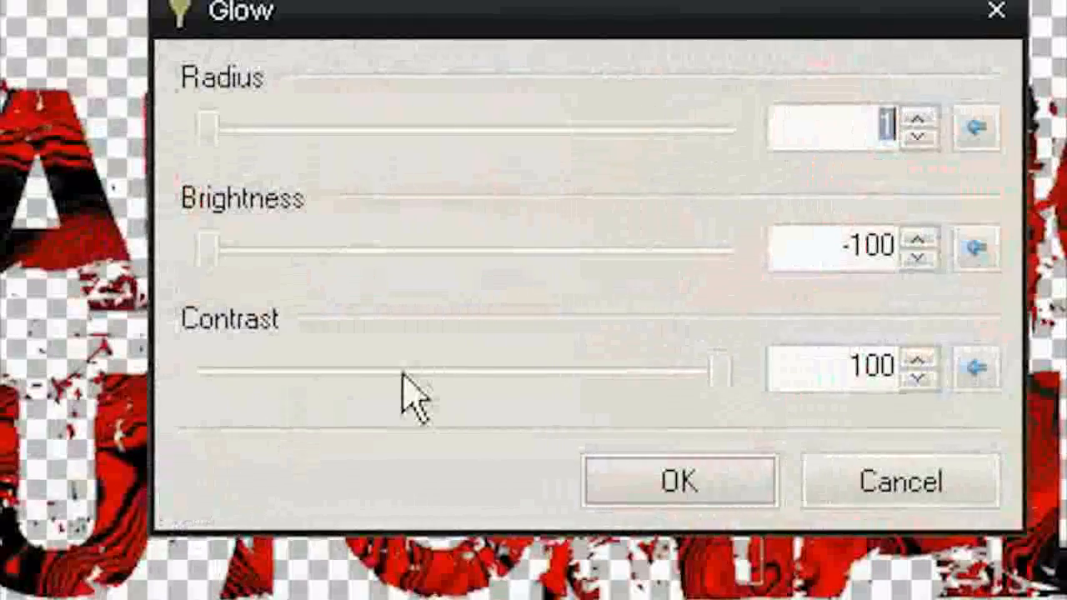
pyautogui.moveTo(636, 487)
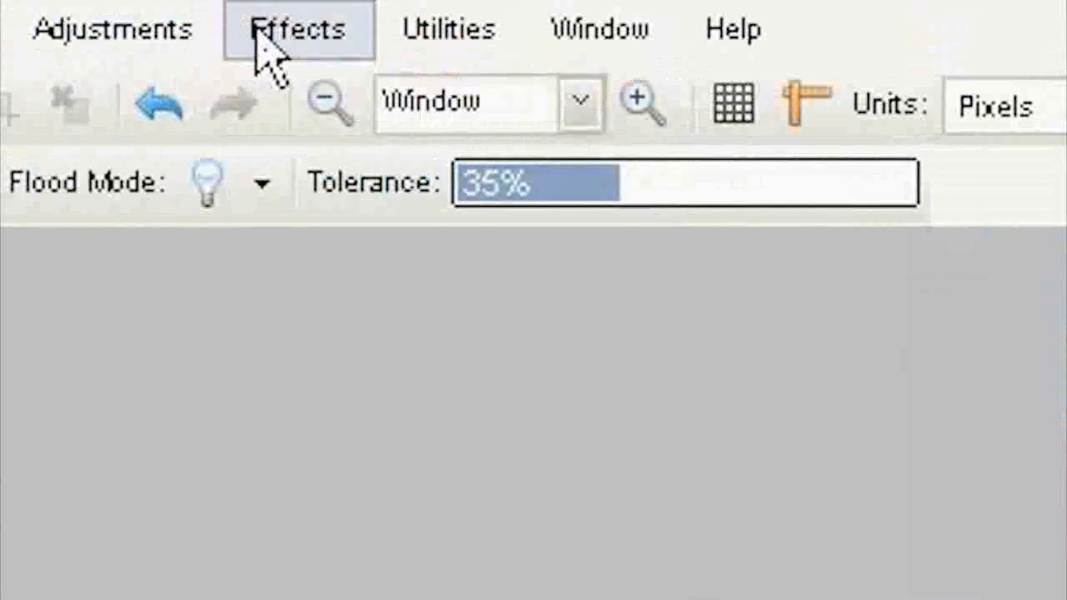
# - Apply Outline Object with width 1, softness 248 and dark grey RGB 56,56,56
pyautogui.click(297, 30)
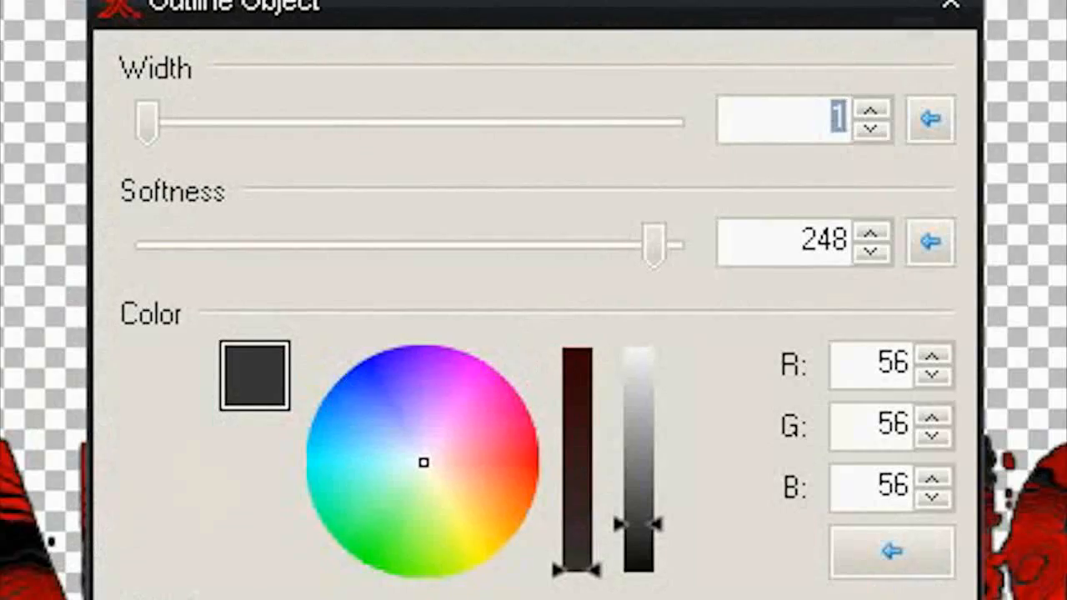
pyautogui.scroll(-3)
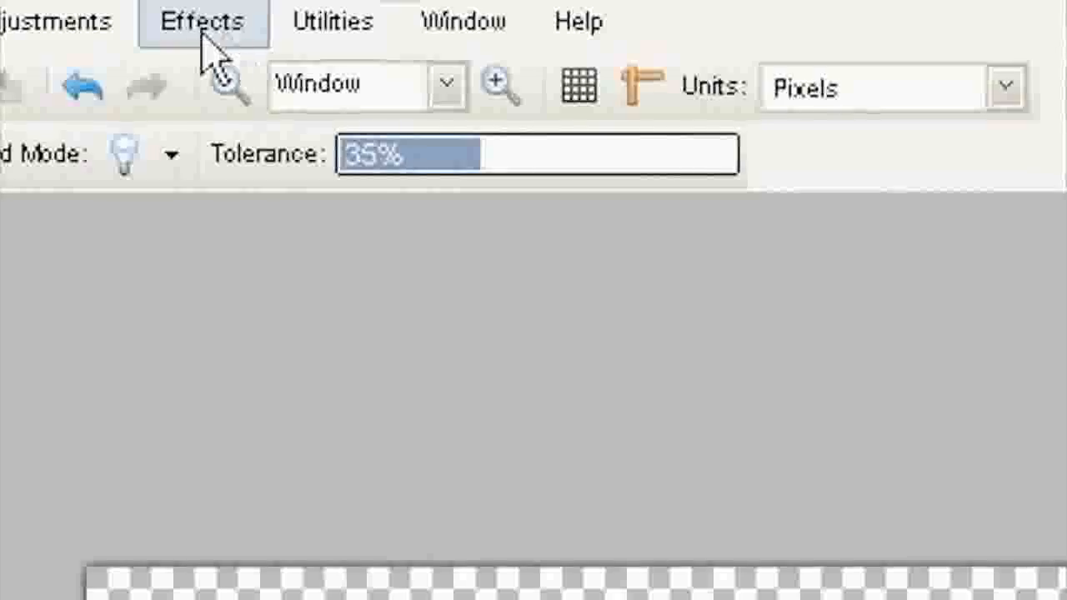
# - Apply a Drop Shadow in grey RGB 89,89,89, keeping the original image
pyautogui.click(200, 20)
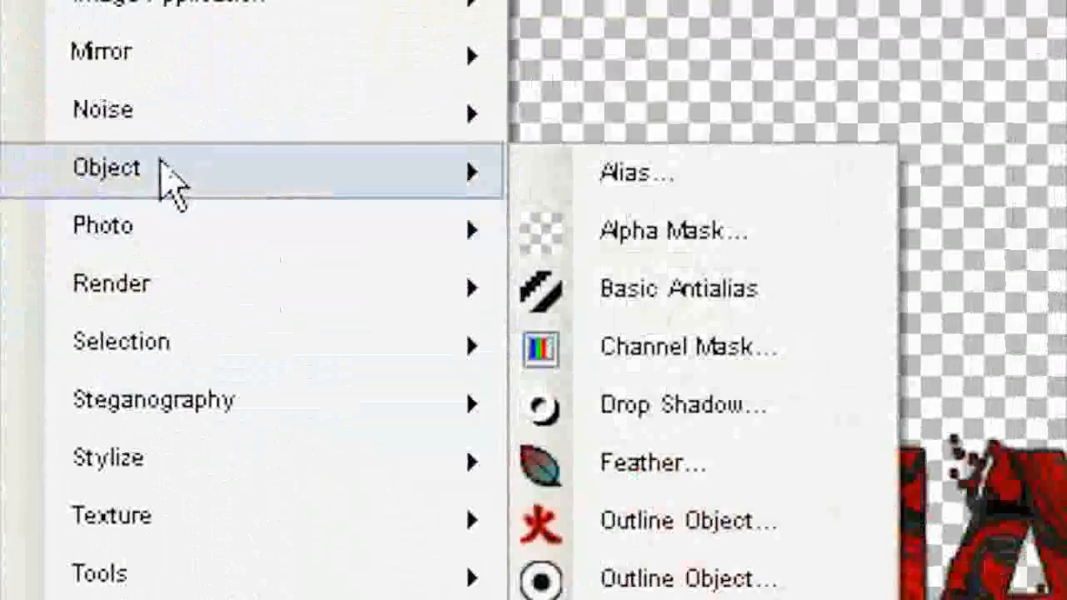
pyautogui.click(683, 405)
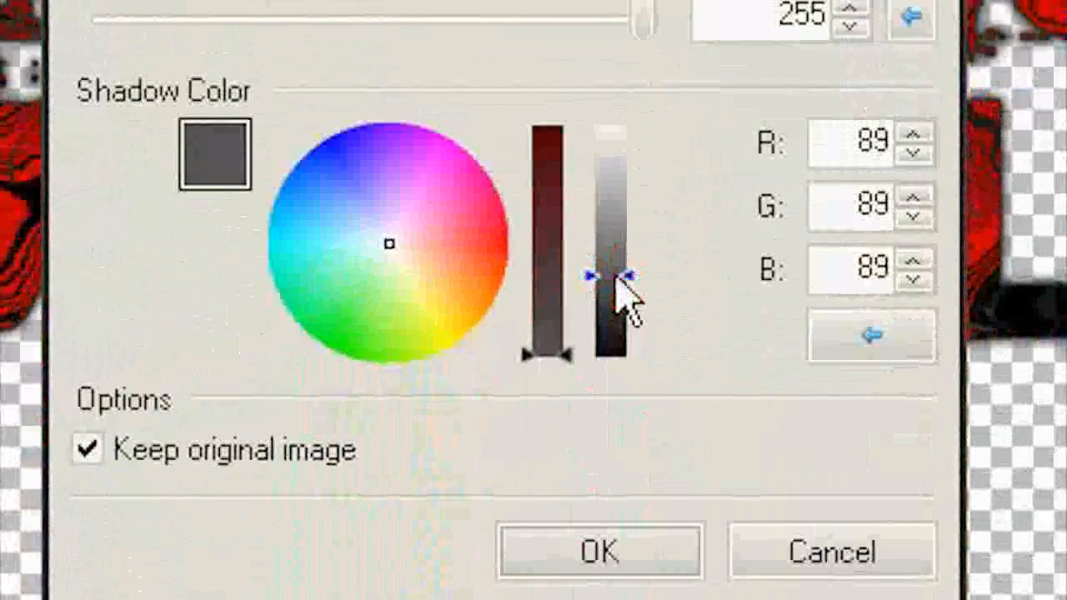
pyautogui.click(598, 550)
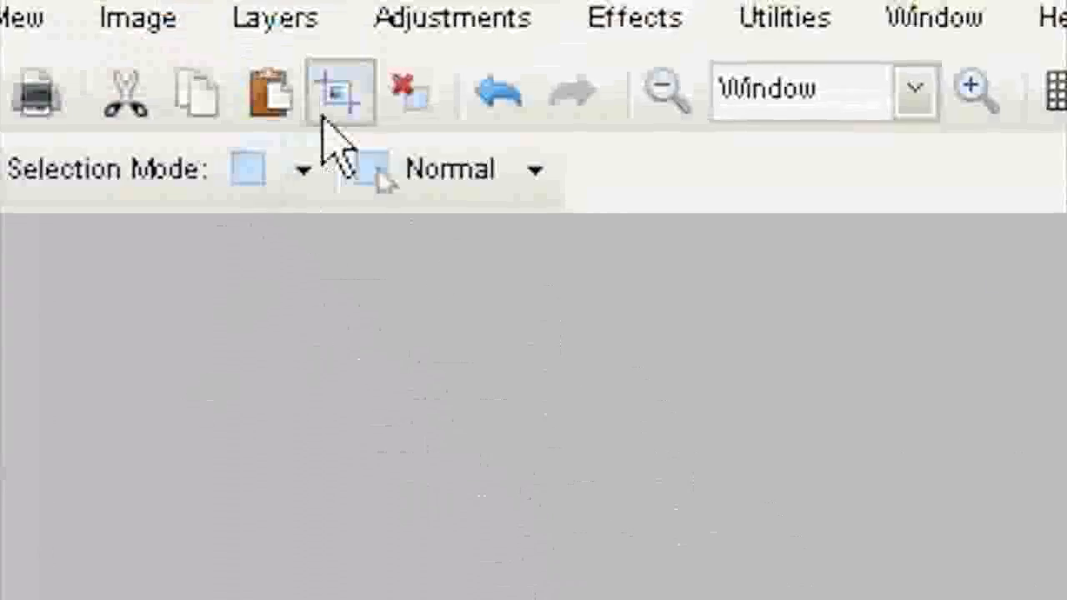
pyautogui.moveTo(337, 91)
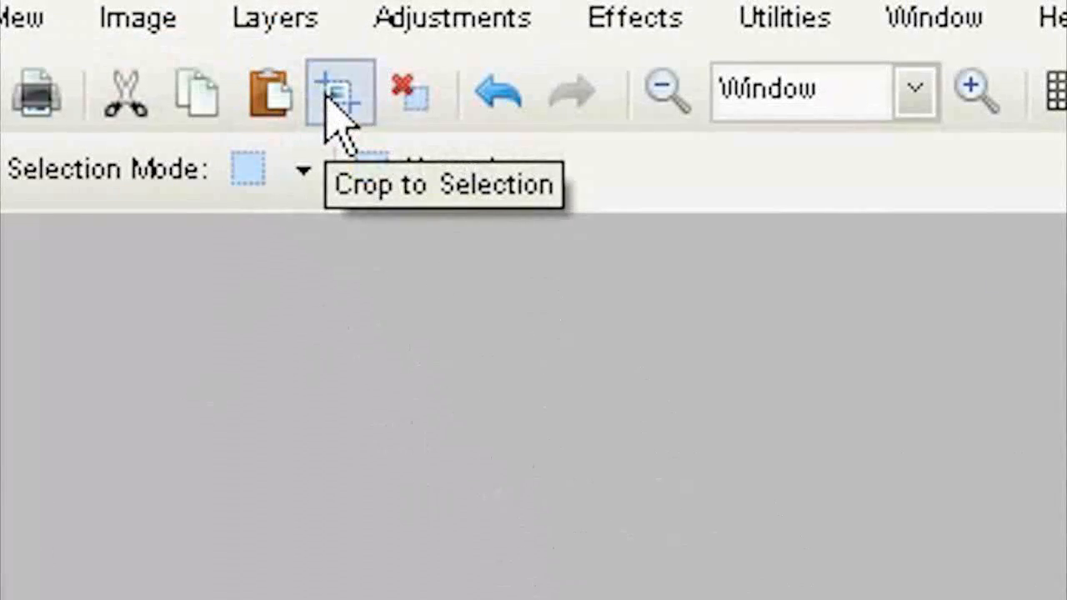